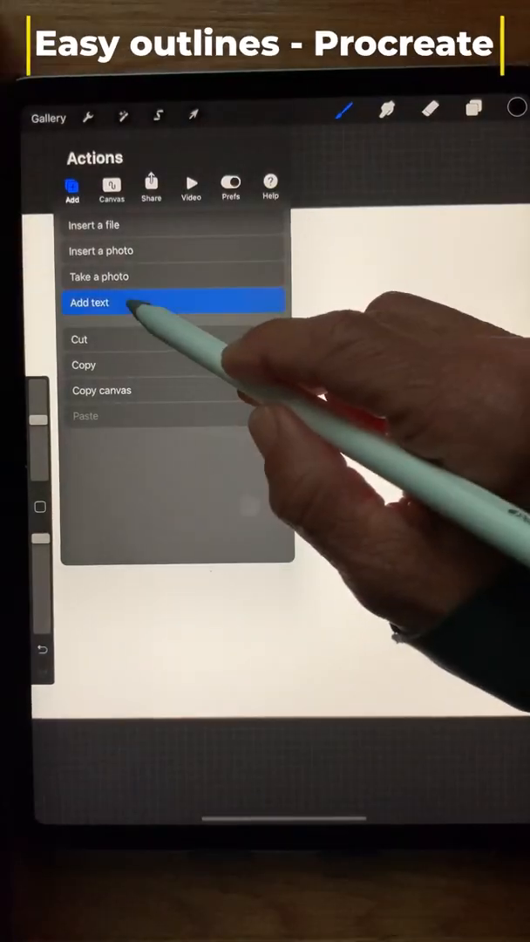
Add a text object to the canvas for the cursive letter F.
left_click(91, 303)
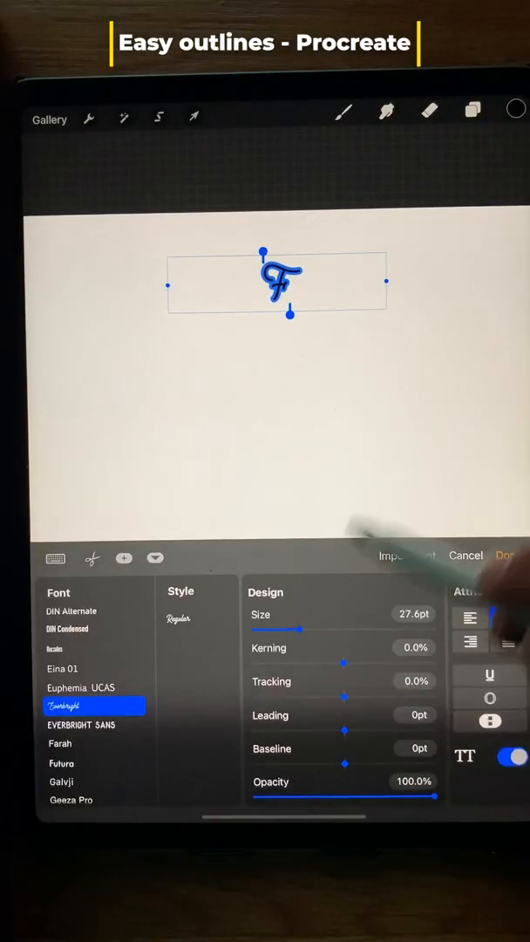
Confirm the cursive F text, select the blurred area around it and fill it red as an outline.
left_click(472, 111)
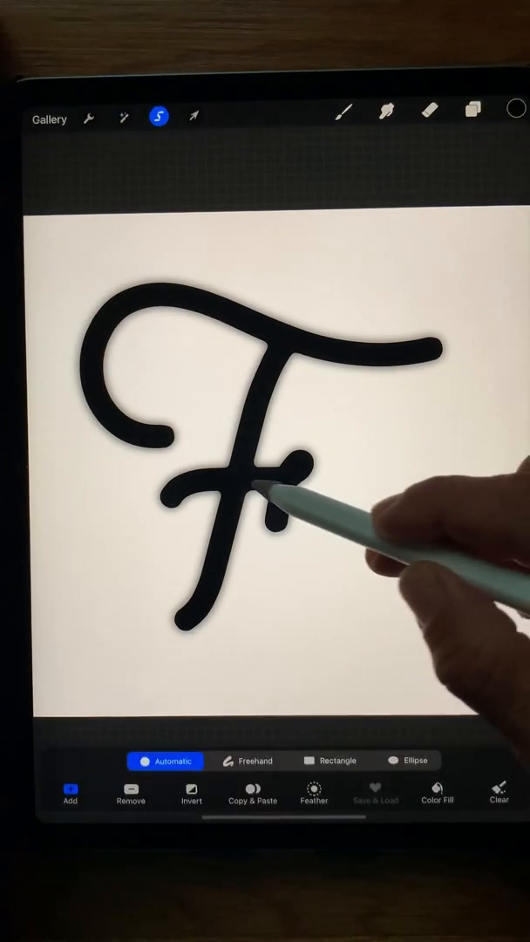
left_click(245, 503)
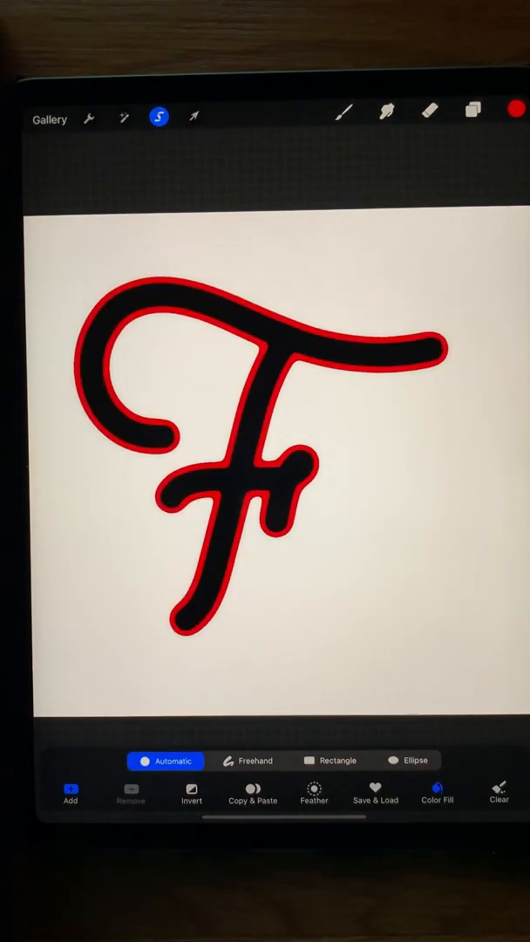
left_click(472, 112)
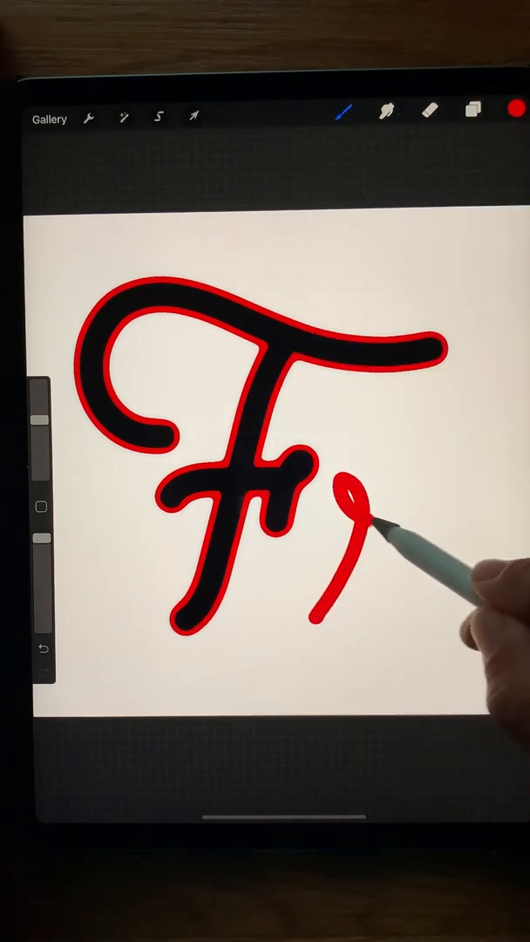
Draw the red cursive r, duplicate its layer, select the blurred area around it and go to pick an outline colour.
left_click(474, 114)
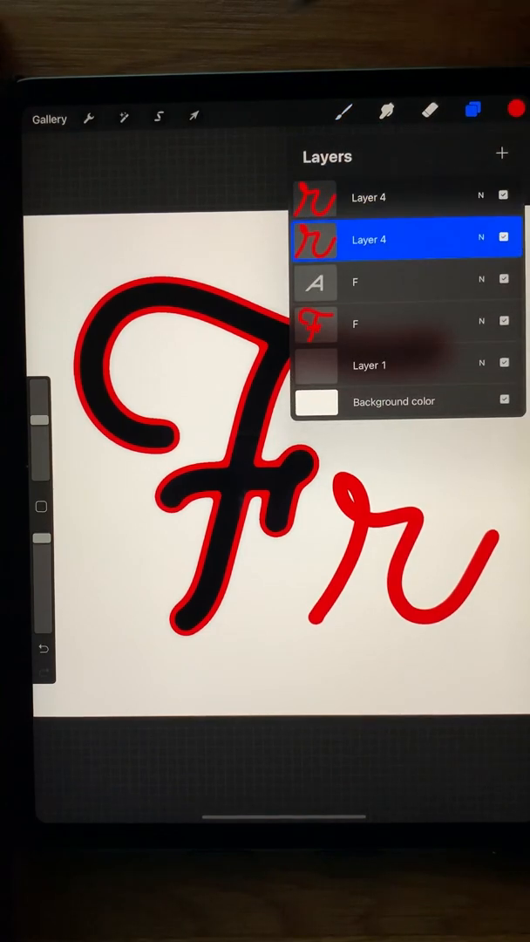
left_click(122, 119)
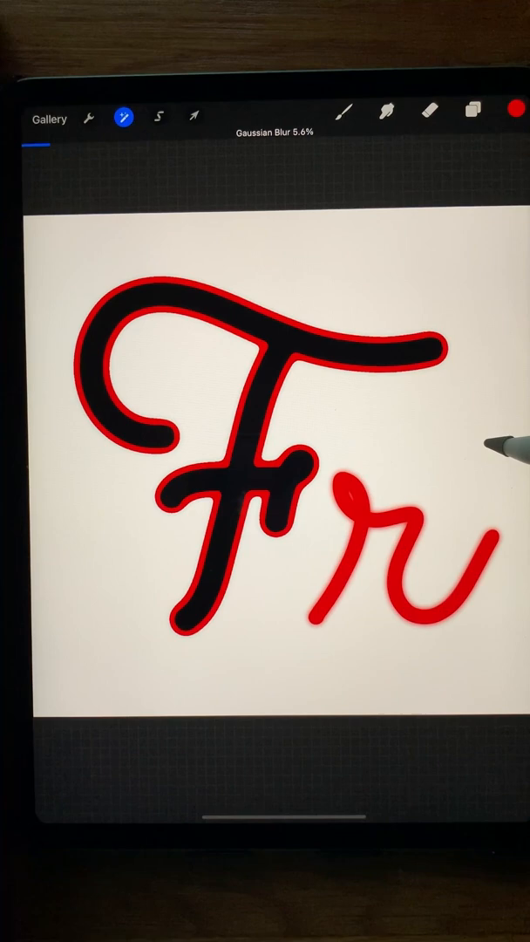
left_click(157, 119)
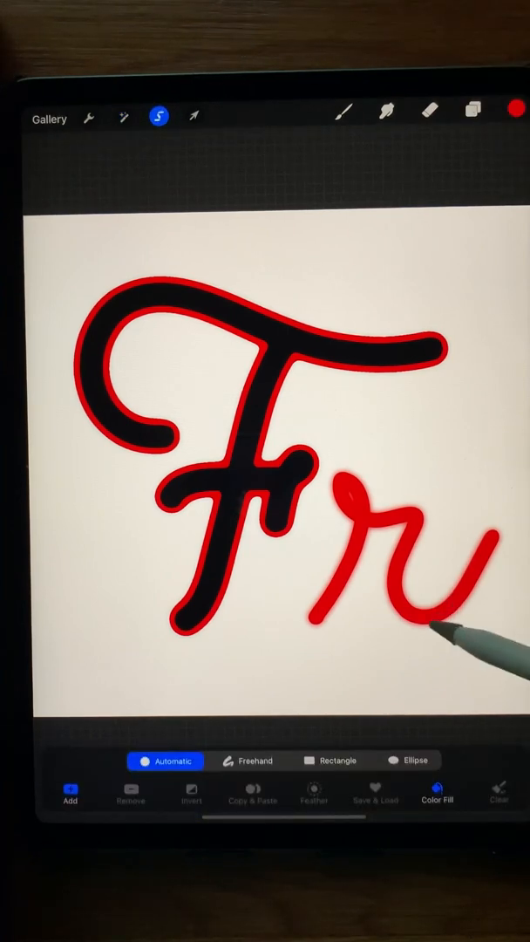
left_click(516, 115)
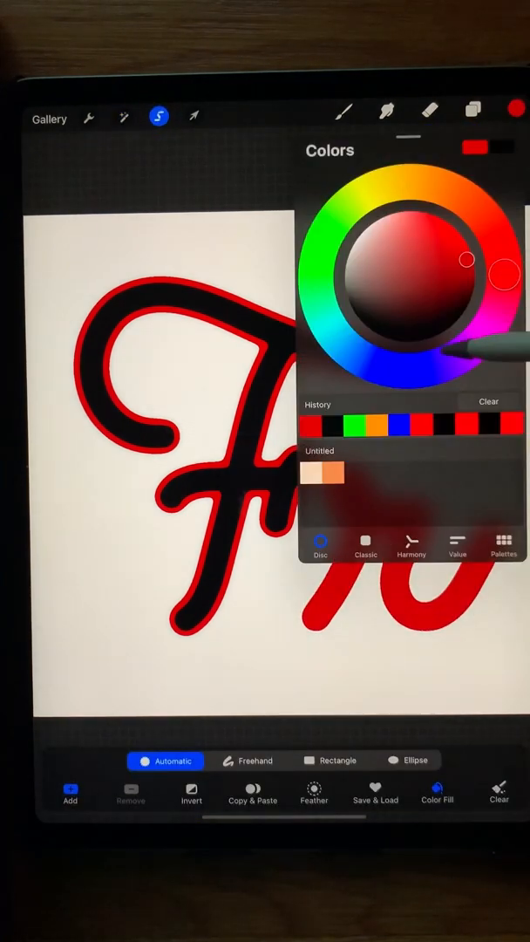
left_click(481, 116)
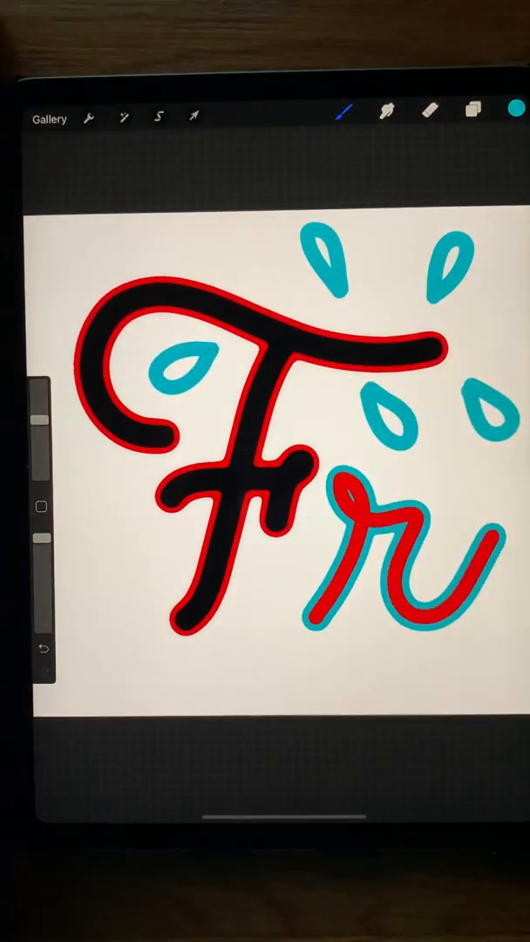
Bring up the image adjustments list for blurring the teal teardrops.
left_click(473, 112)
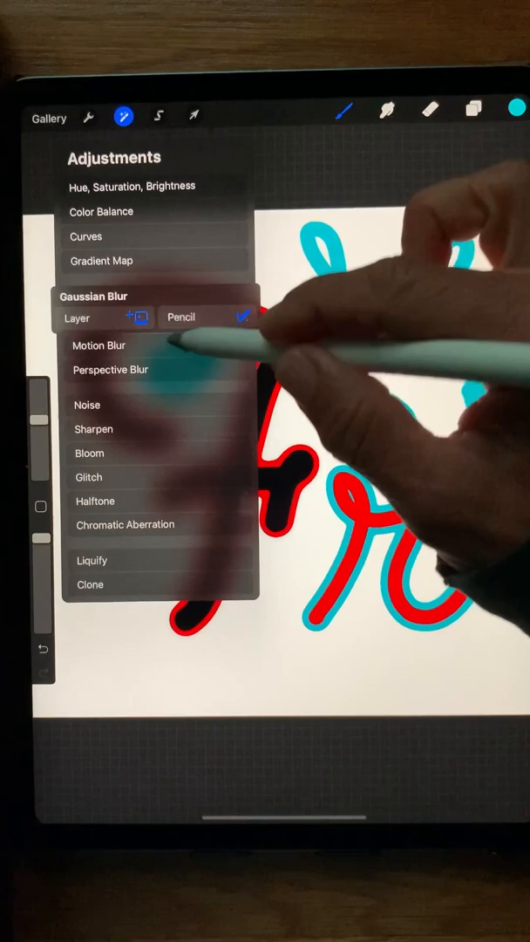
Apply Gaussian Blur to the teal teardrops and select the blurred area around one teardrop.
left_click(106, 297)
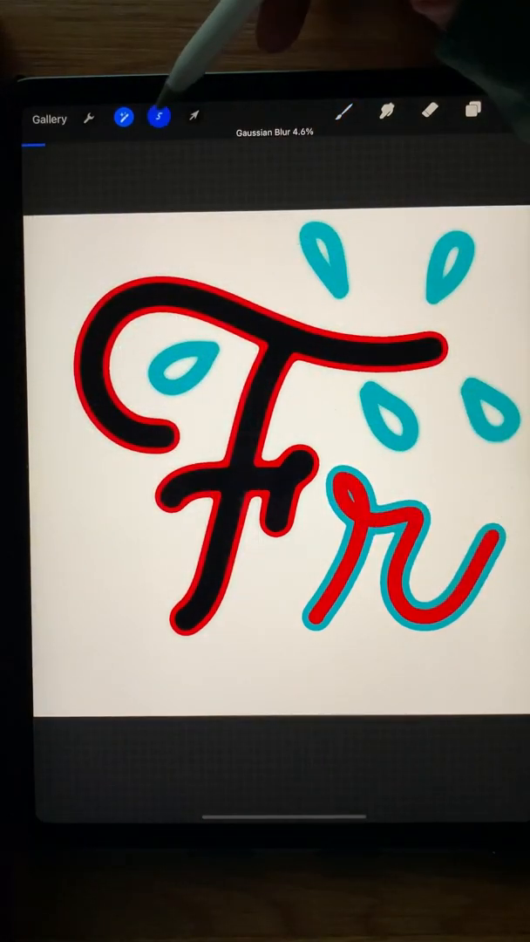
left_click(159, 115)
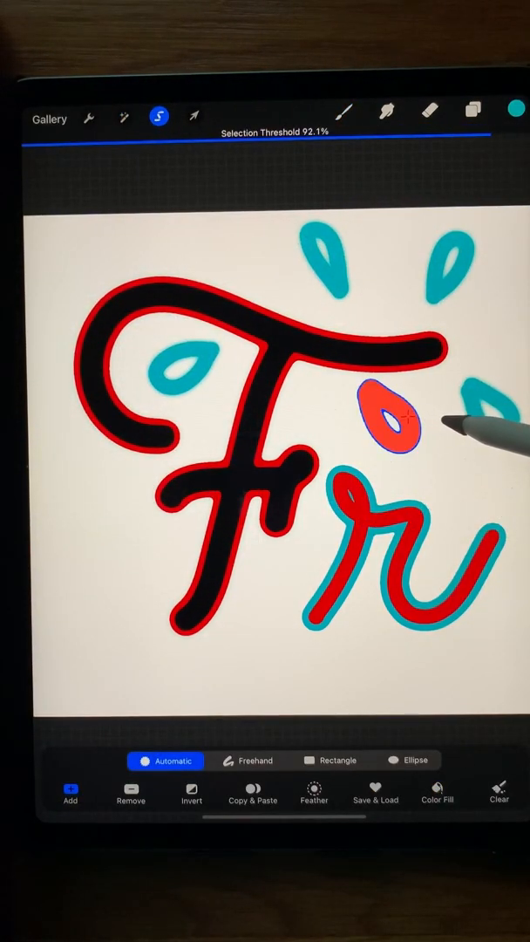